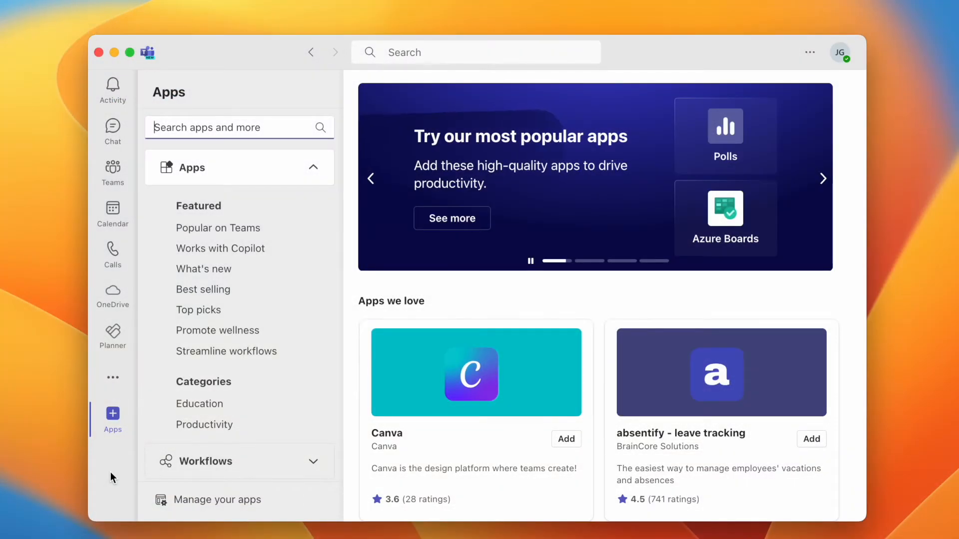
mouse_move(112, 408)
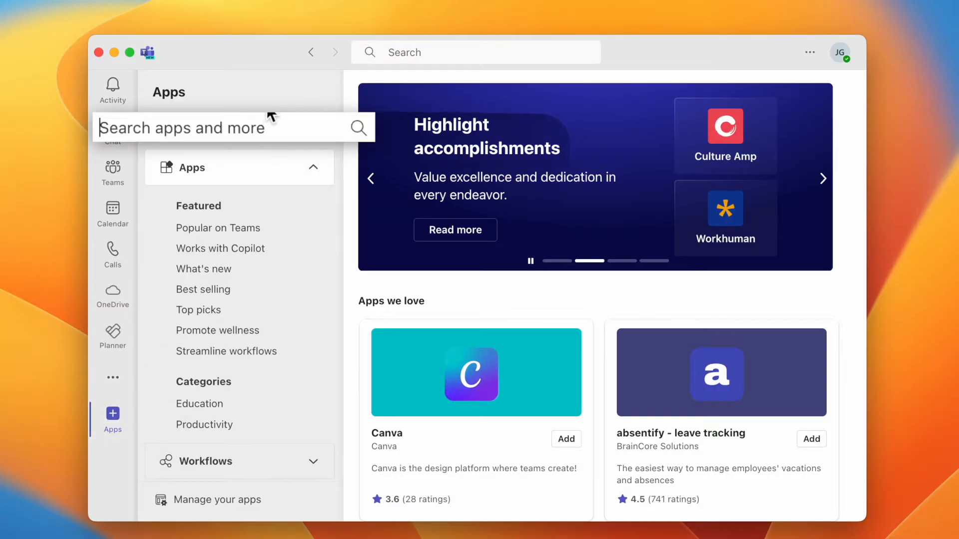
Step: Find the Remind app in Apps and add it to Microsoft Teams
text(remind)
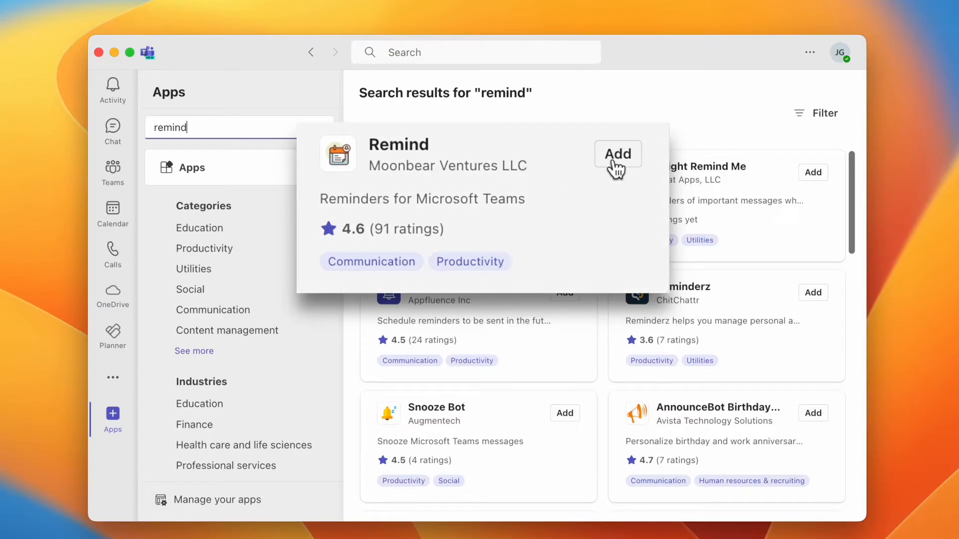
click(617, 153)
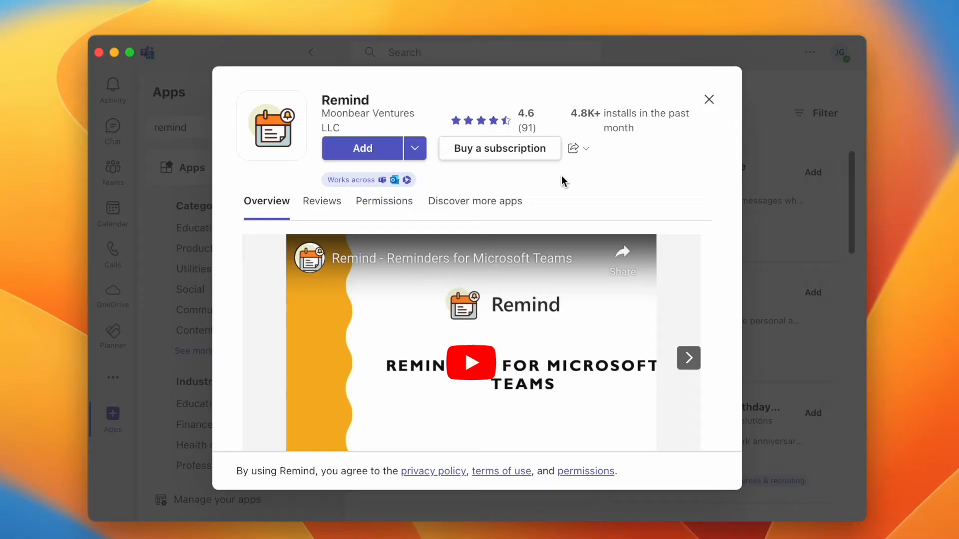
click(361, 148)
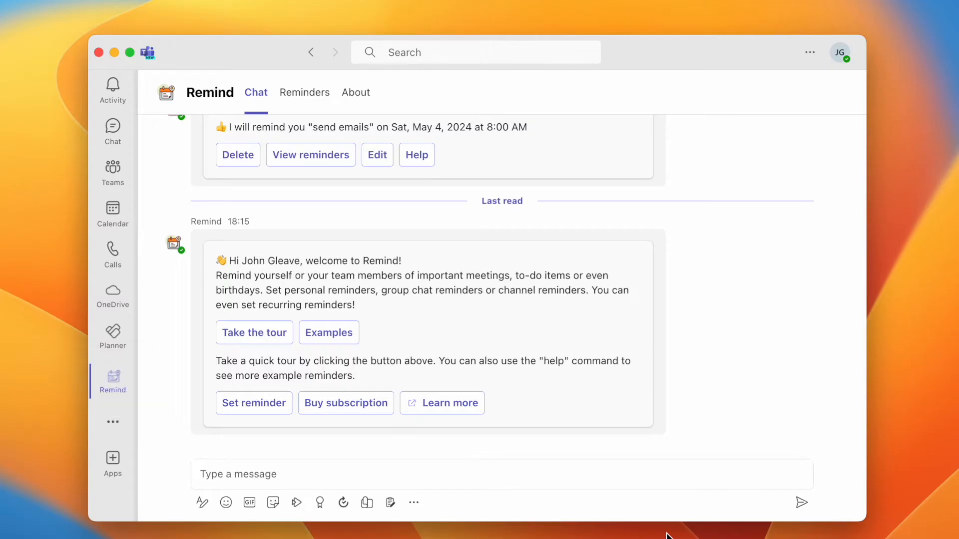
Step: Ask Remind to 'remind me to reply to emails tomorrow at 8am' and view the reminders list
click(459, 474)
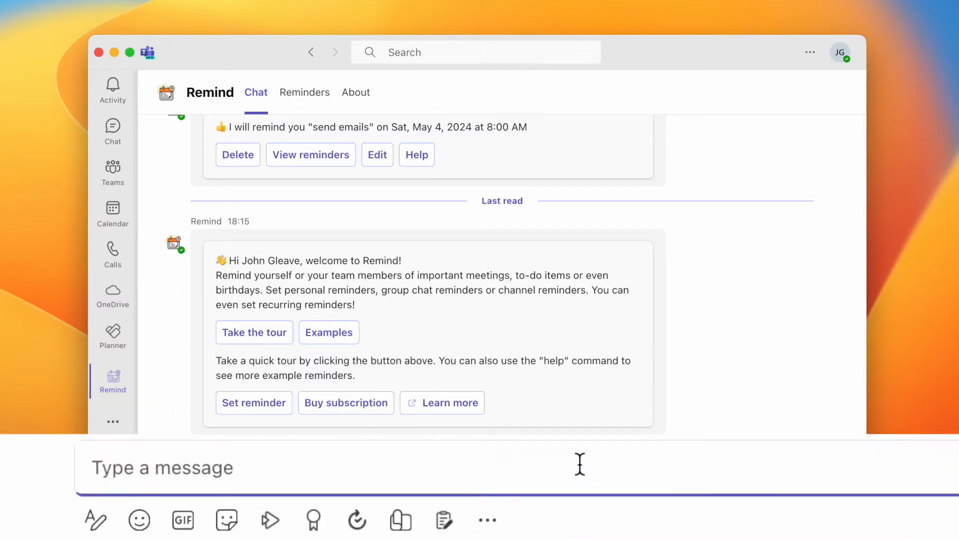
text(remind me to reply to)
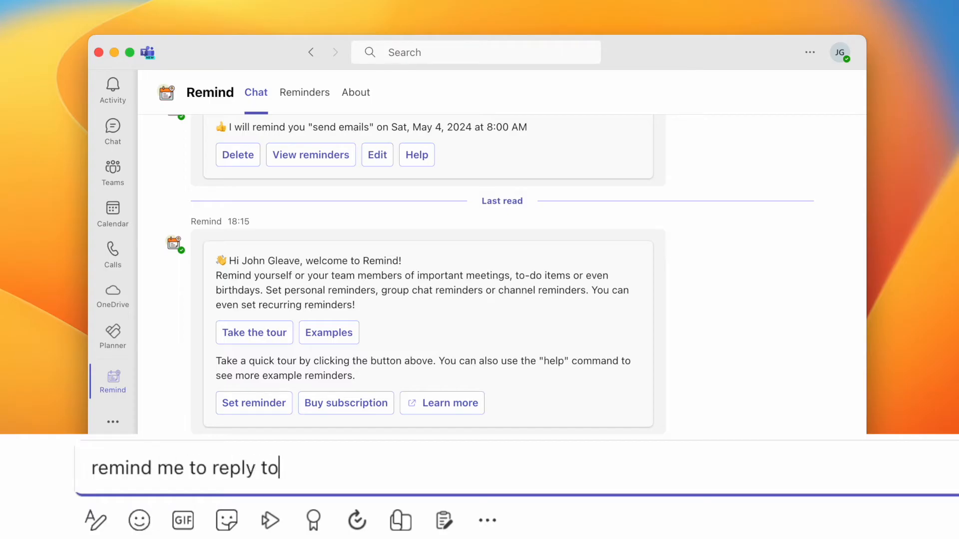
text(emails tomorrow at 8am)
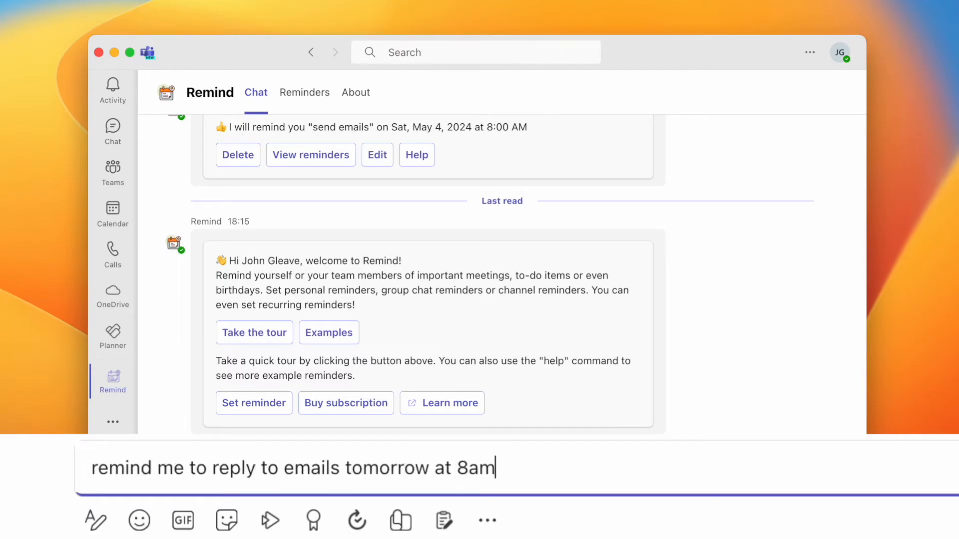
key(Return)
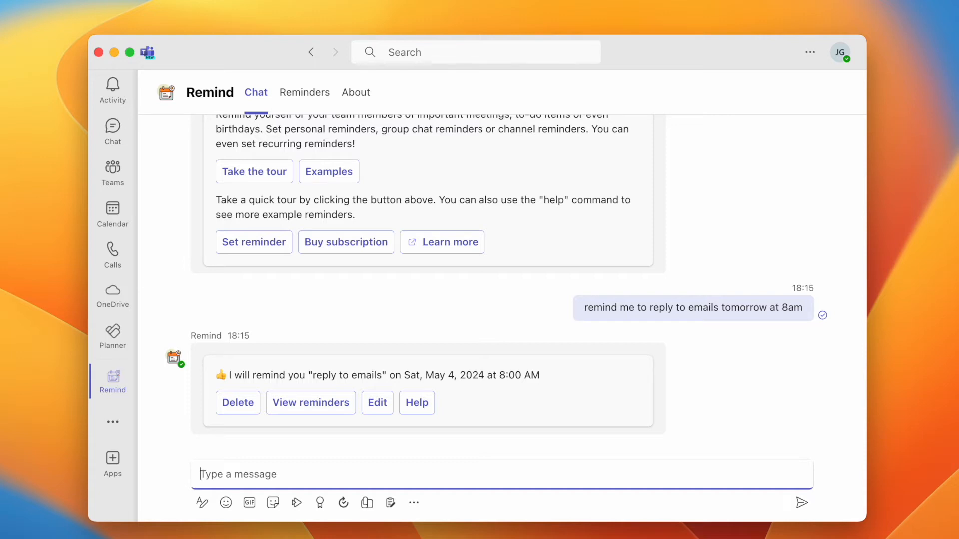
mouse_move(383, 382)
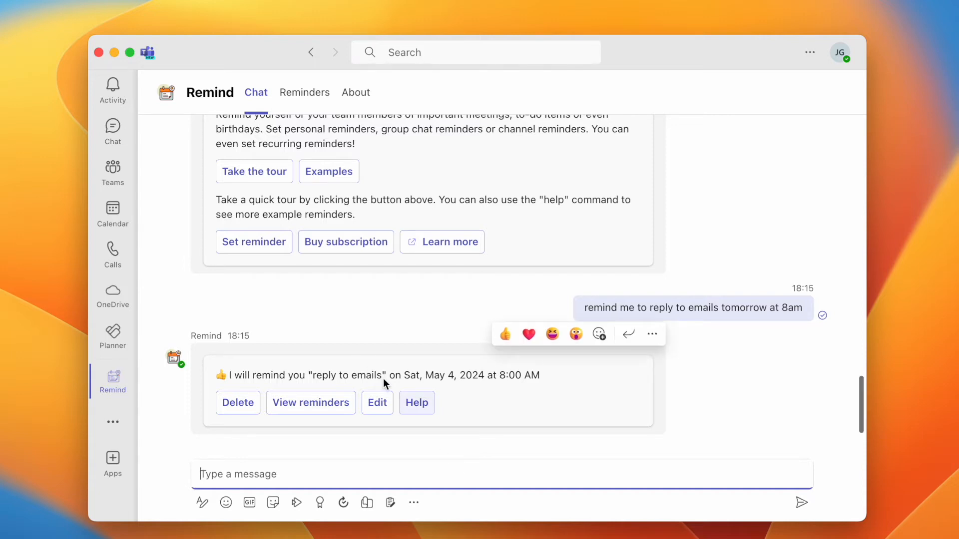
click(304, 93)
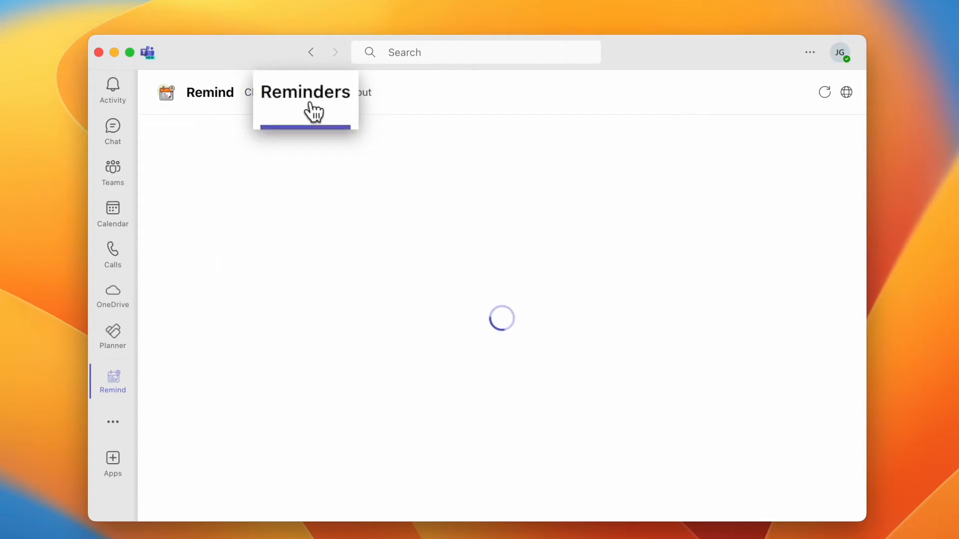
Step: Show the reminders list with 'reply to emails' and start a new reminder
click(304, 92)
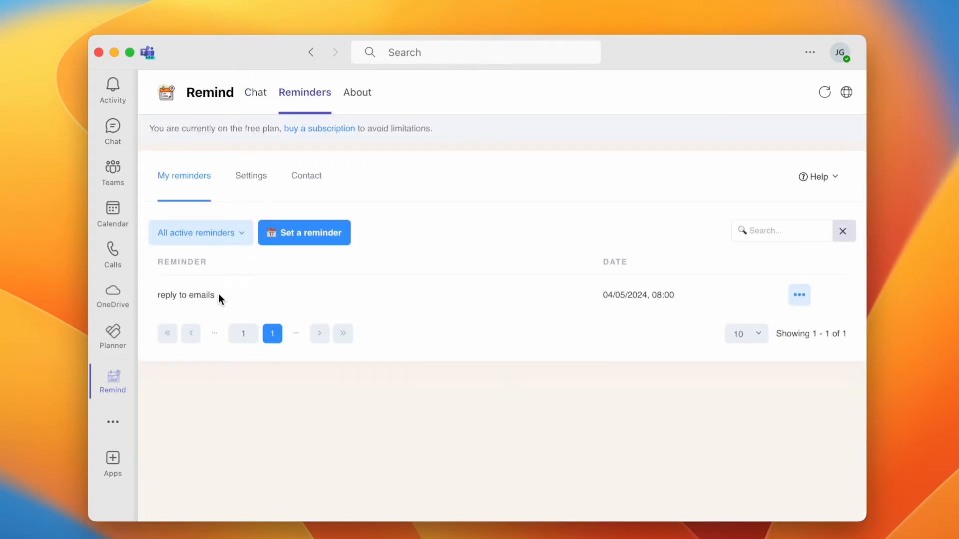
mouse_move(788, 308)
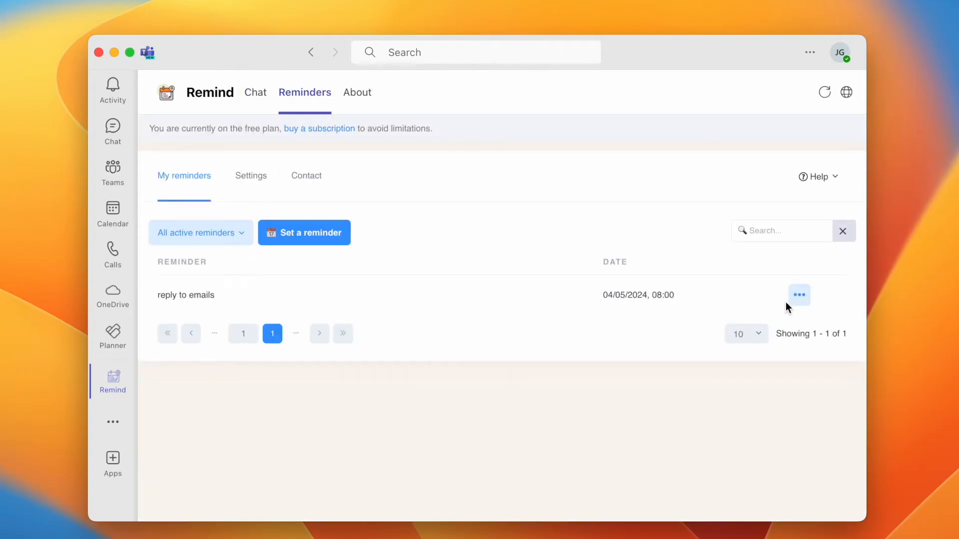
click(799, 295)
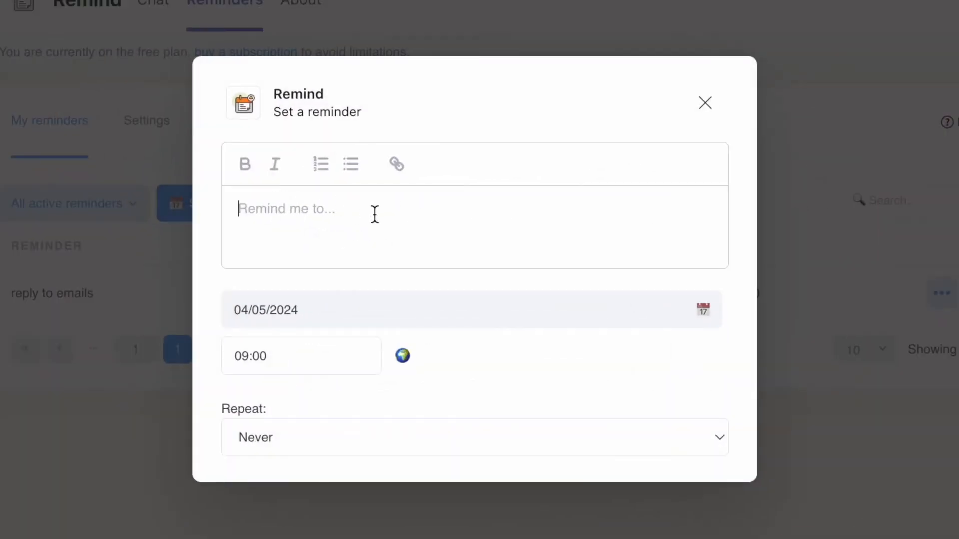
Step: Save a never-repeating reminder 'Publish the article' for 6 May 2024 at 10:30
text(Publis)
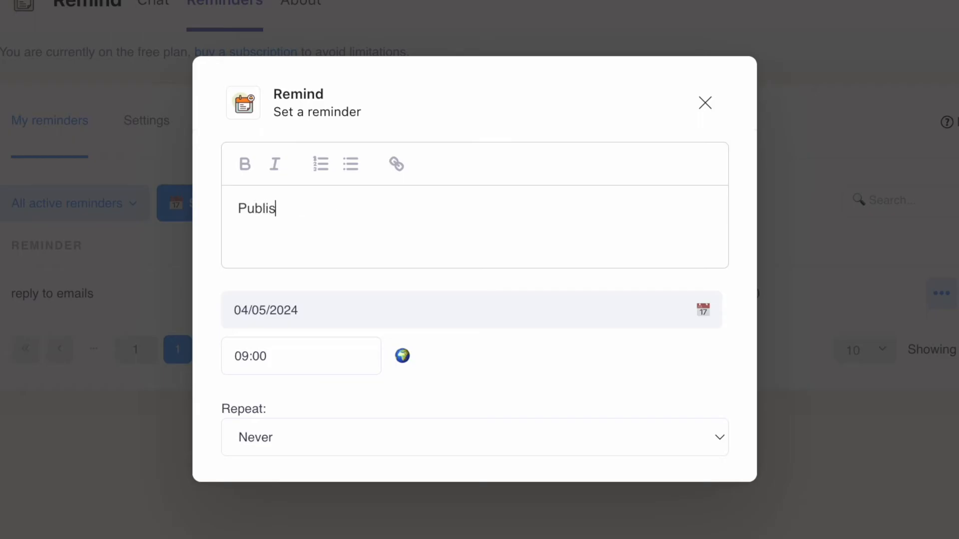
text(h the article)
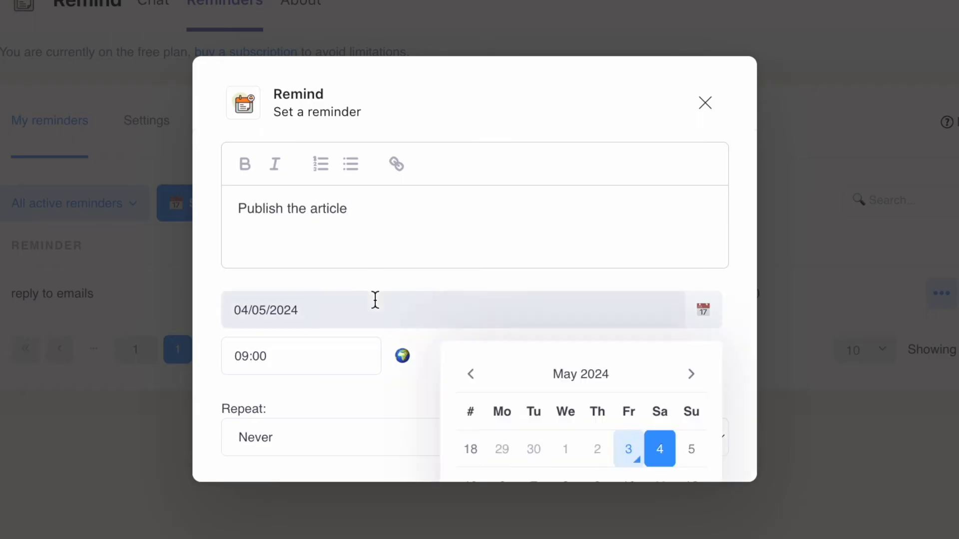
scroll(down, 3)
text(6)
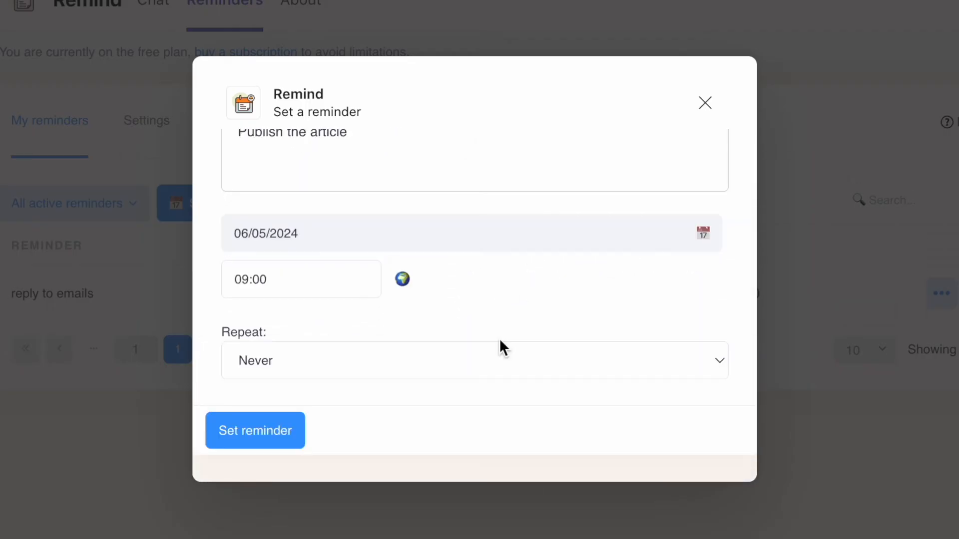
click(300, 278)
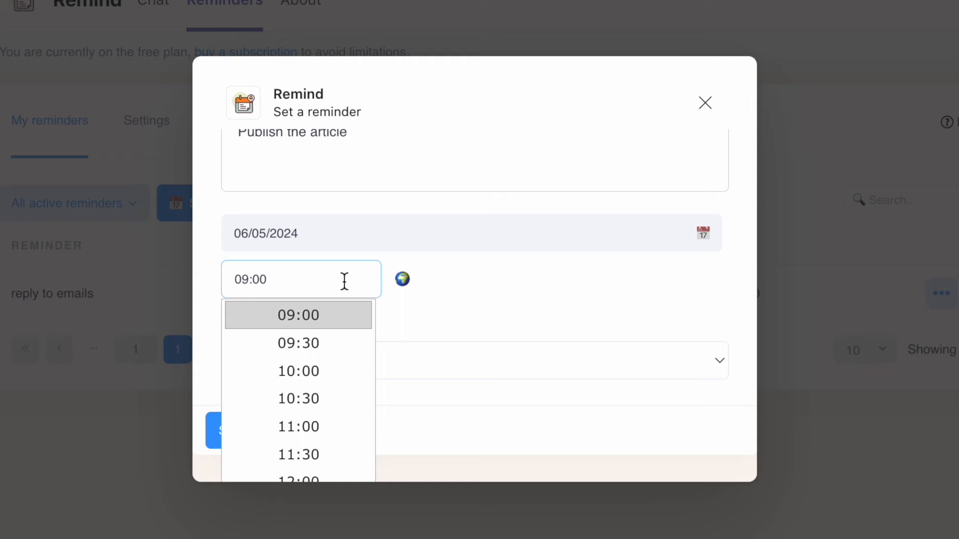
click(298, 398)
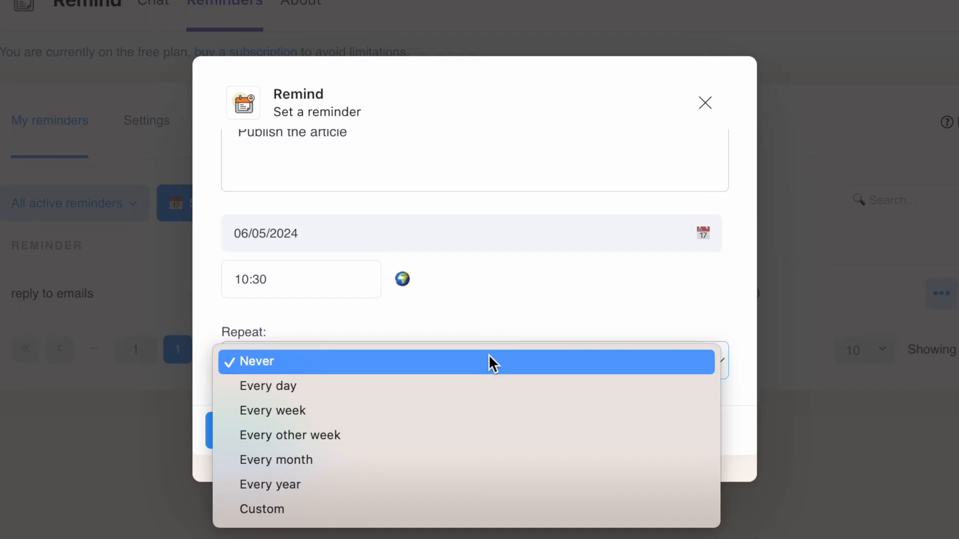
click(256, 361)
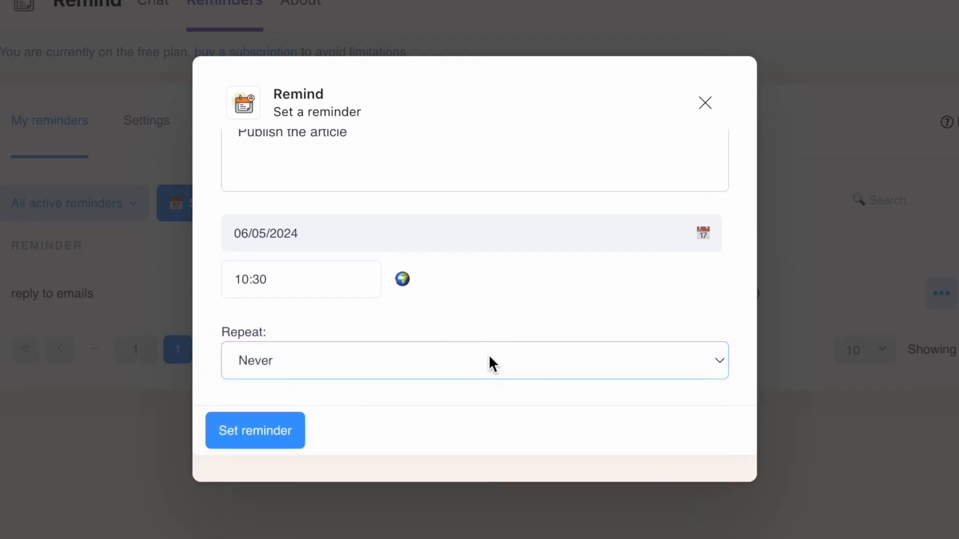
click(254, 430)
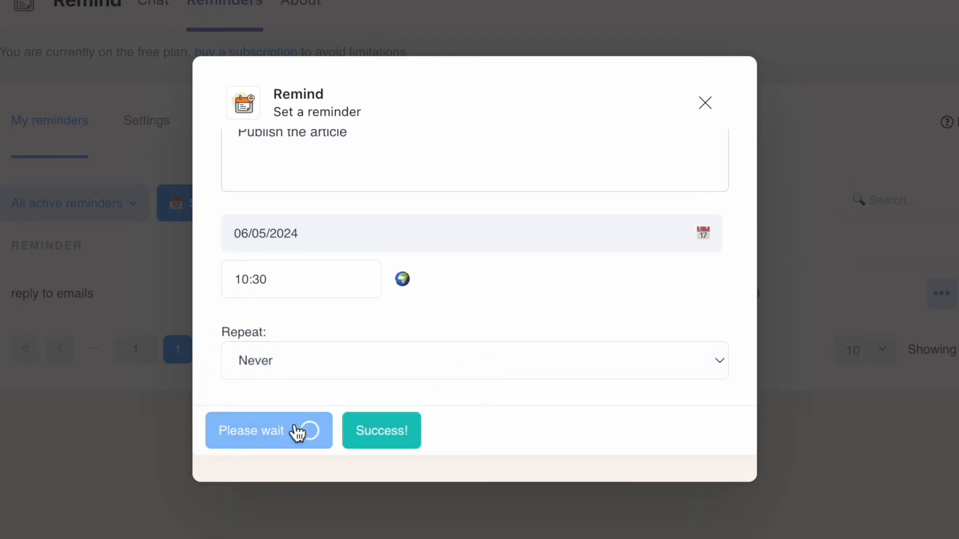